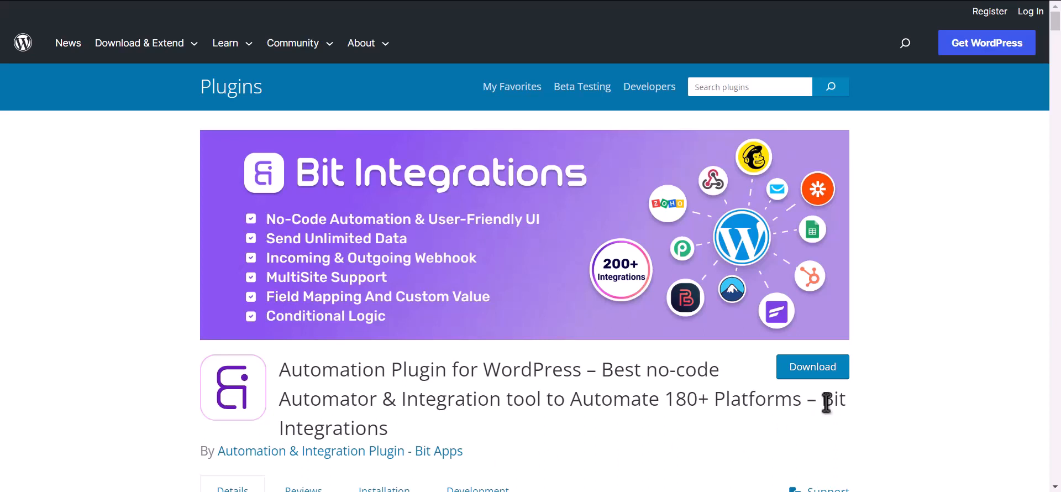
Make Tripetto's 'Name' form the trigger and continue to action selection
{"action": "left_click_drag", "start_coordinate": [825, 398], "coordinate": [332, 427]}
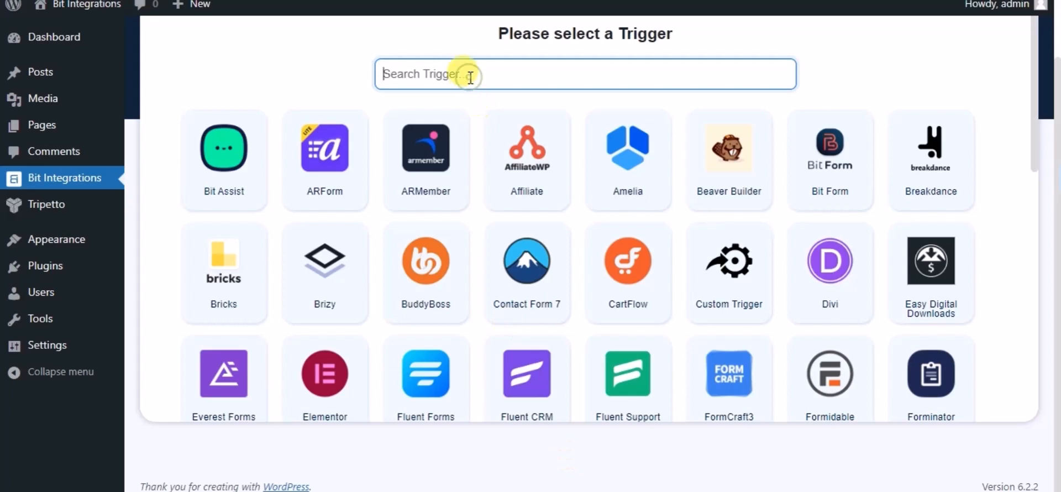
{"action": "type", "text": "tri"}
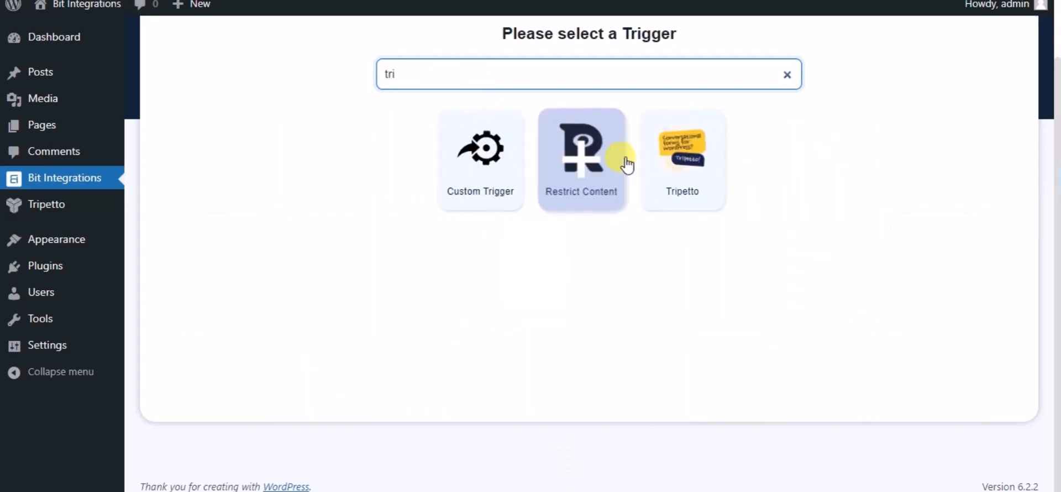
{"action": "left_click", "coordinate": [682, 159]}
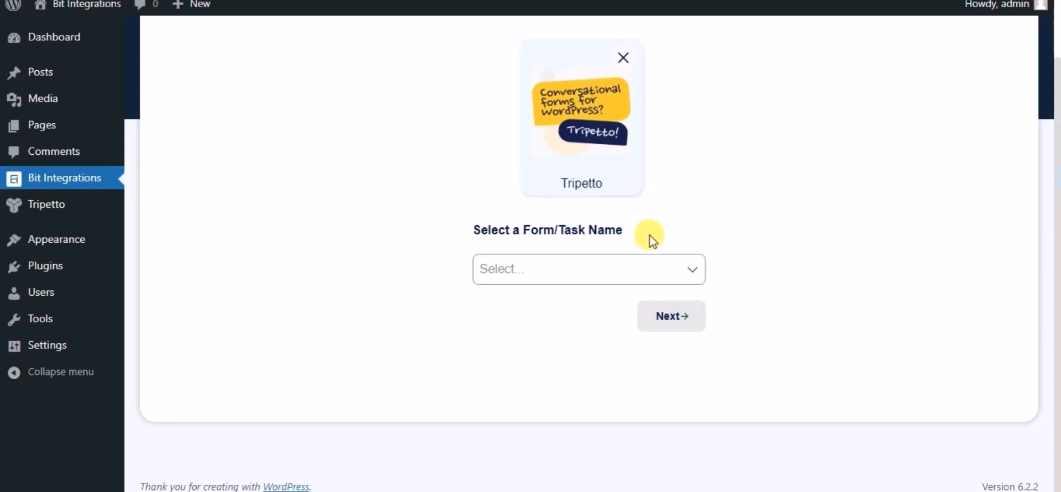
{"action": "left_click", "coordinate": [587, 268]}
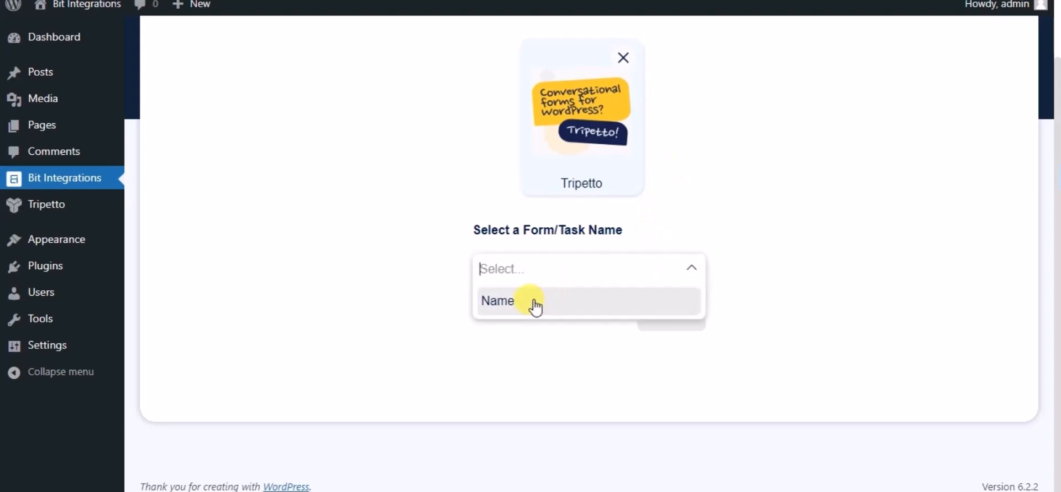
{"action": "left_click", "coordinate": [497, 301]}
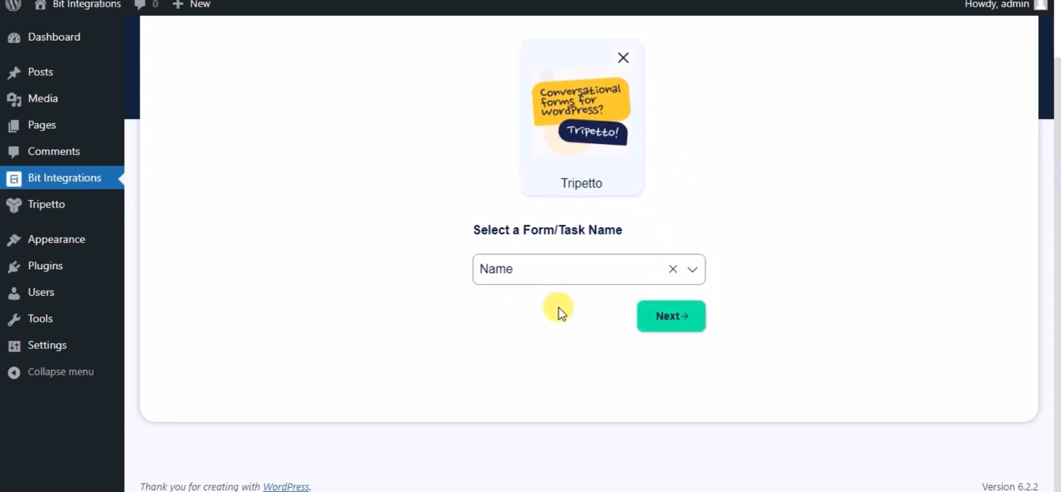
{"action": "left_click", "coordinate": [670, 315]}
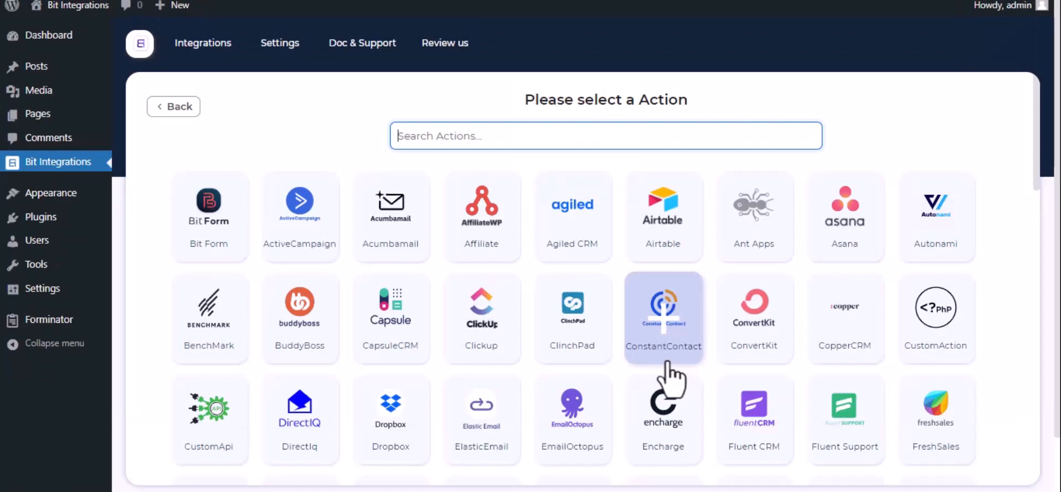
Search actions for 'sal' and select Salesmate as the action
{"action": "type", "text": "sal"}
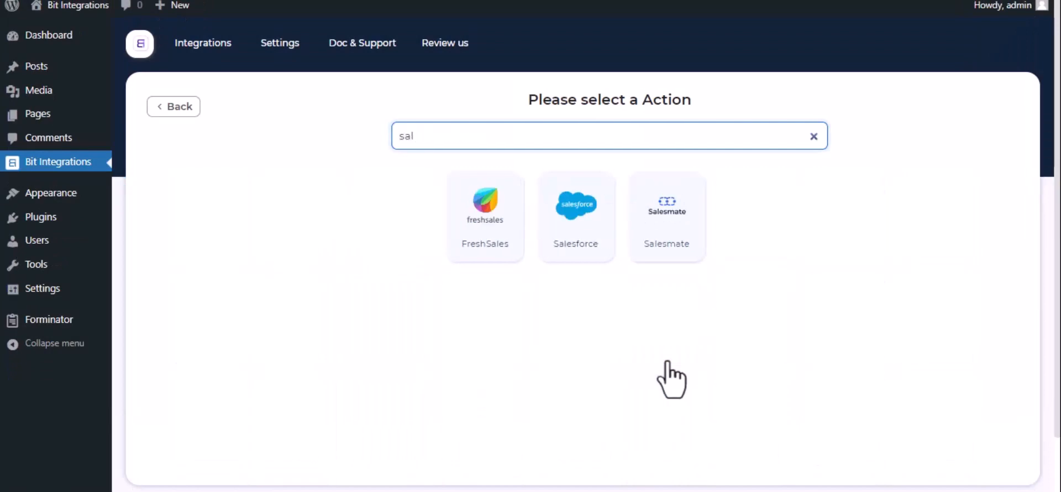
{"action": "left_click", "coordinate": [665, 215]}
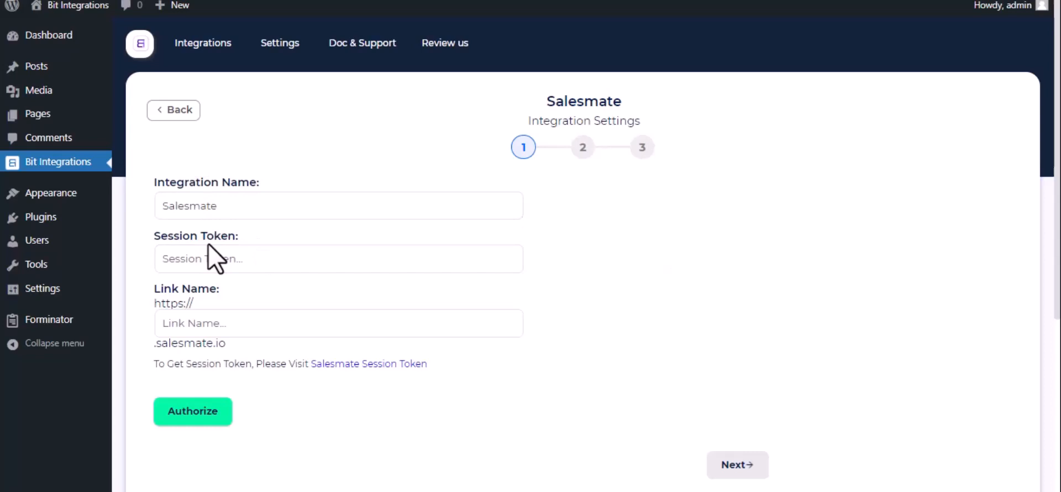
Name the link 'bitapps' and copy the Session Key from Salesmate's Access Key page
{"action": "left_click", "coordinate": [338, 322]}
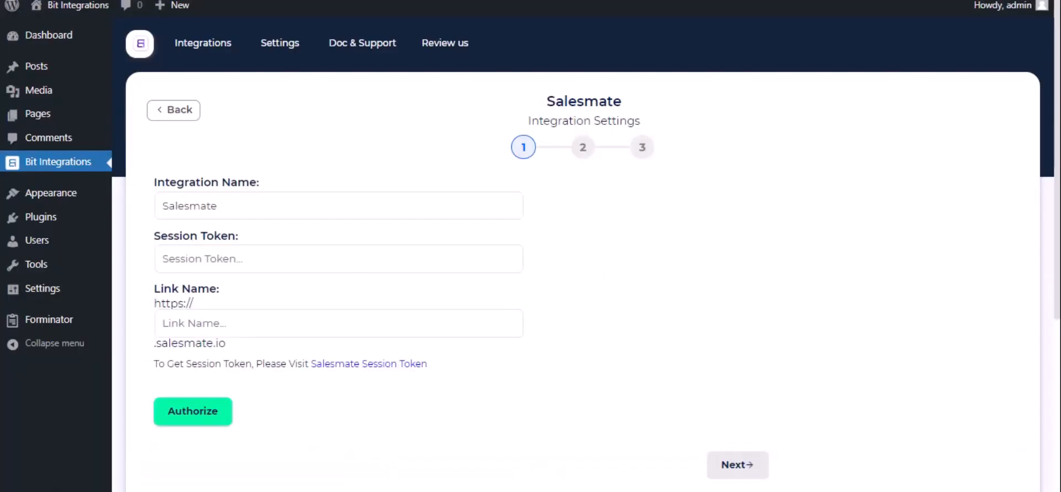
{"action": "type", "text": "bitapps"}
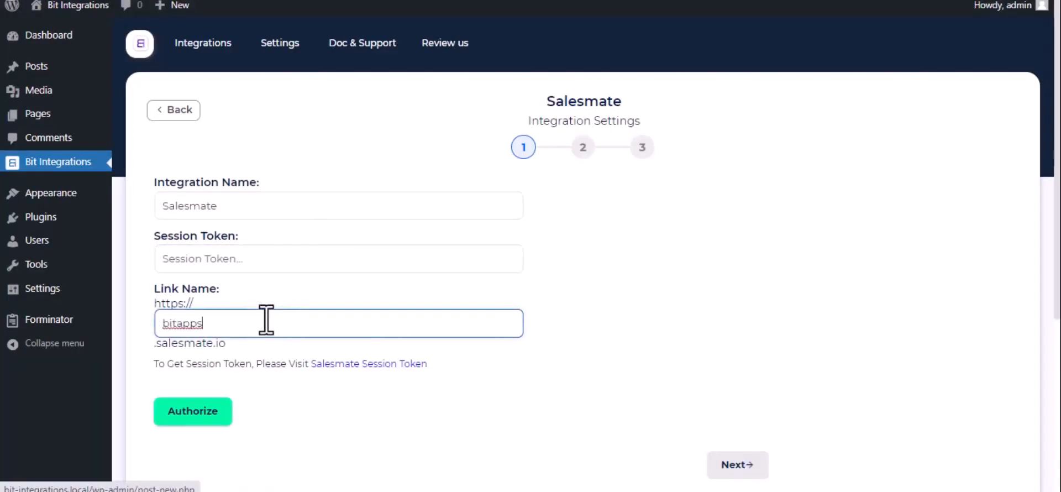
{"action": "mouse_move", "coordinate": [342, 363]}
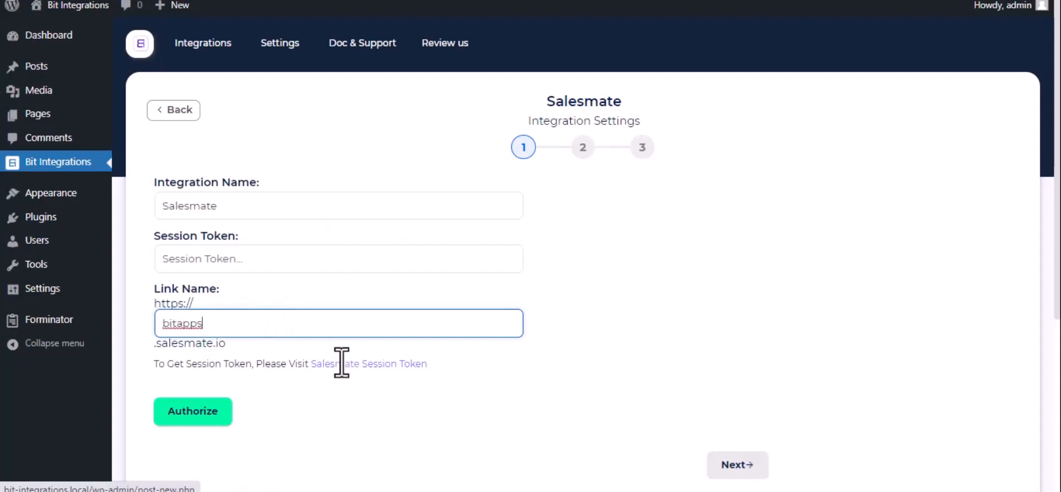
{"action": "left_click", "coordinate": [369, 363]}
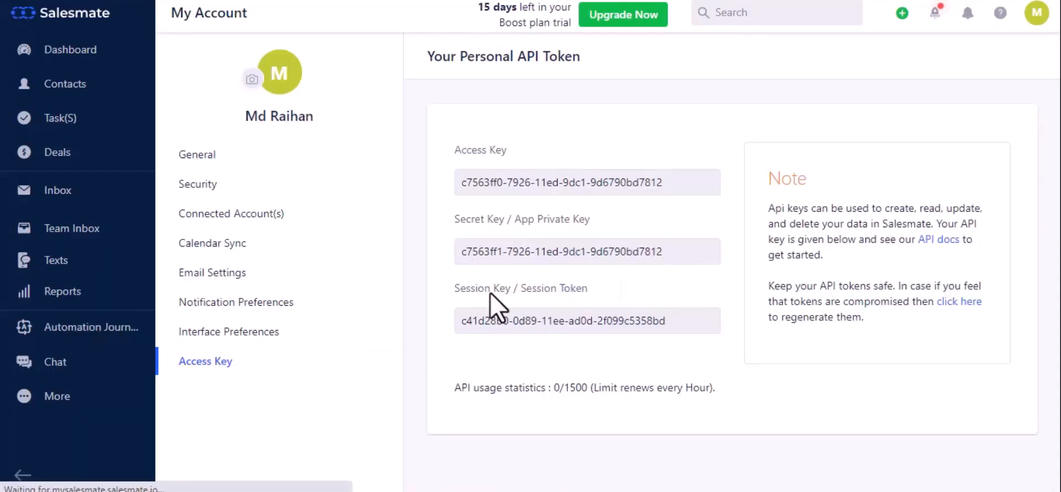
{"action": "left_click", "coordinate": [586, 320]}
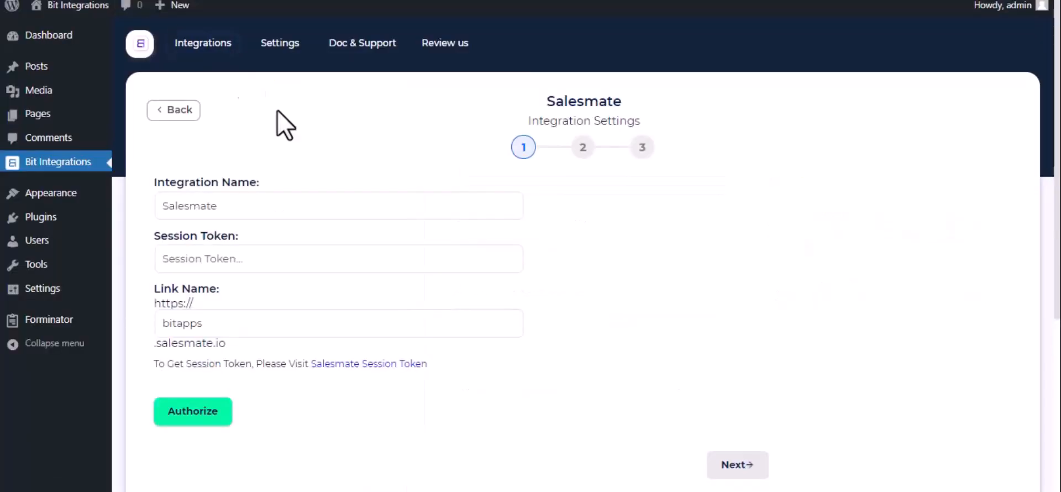
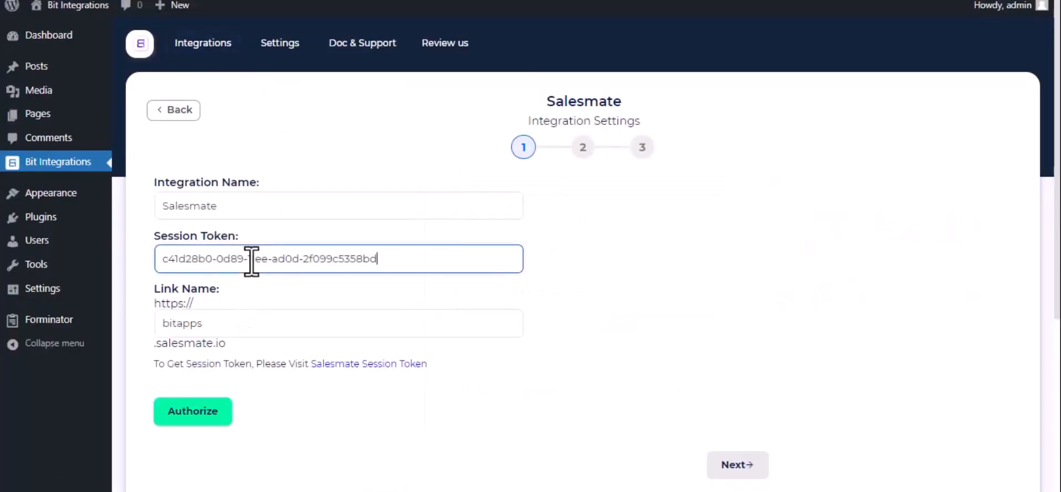
Paste the session token, authorize Salesmate successfully, and proceed to action selection
{"action": "left_click", "coordinate": [192, 411]}
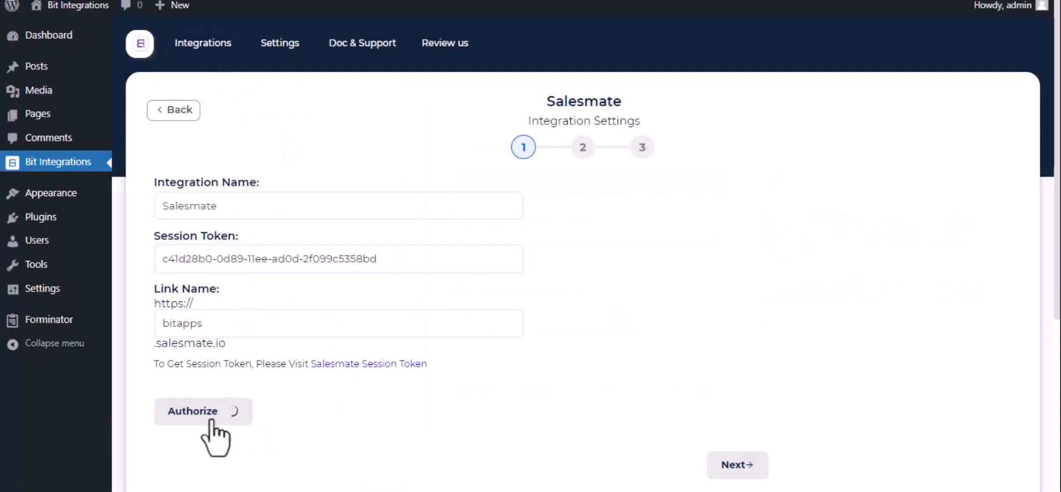
{"action": "left_click", "coordinate": [203, 411]}
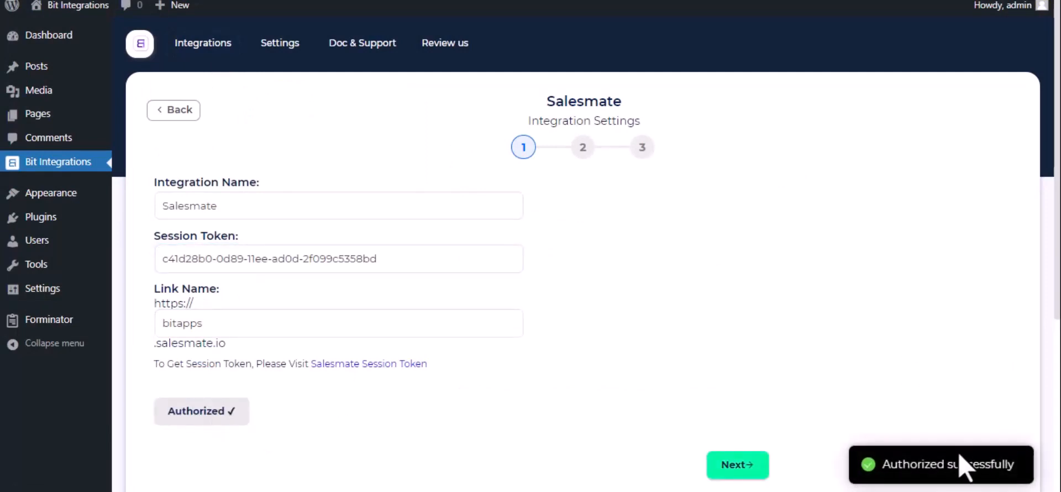
{"action": "left_click", "coordinate": [736, 465]}
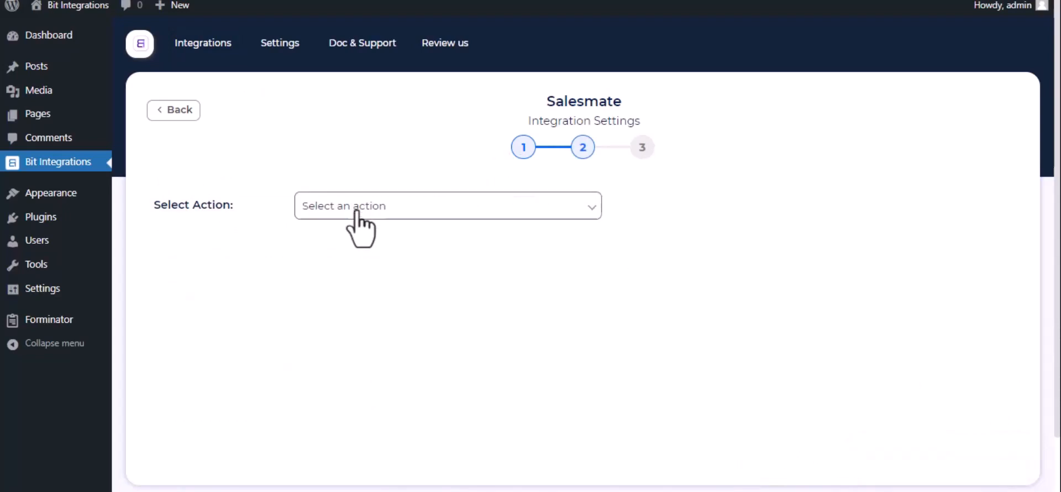
Choose the Create Contact action and assign a contact owner
{"action": "left_click", "coordinate": [447, 206]}
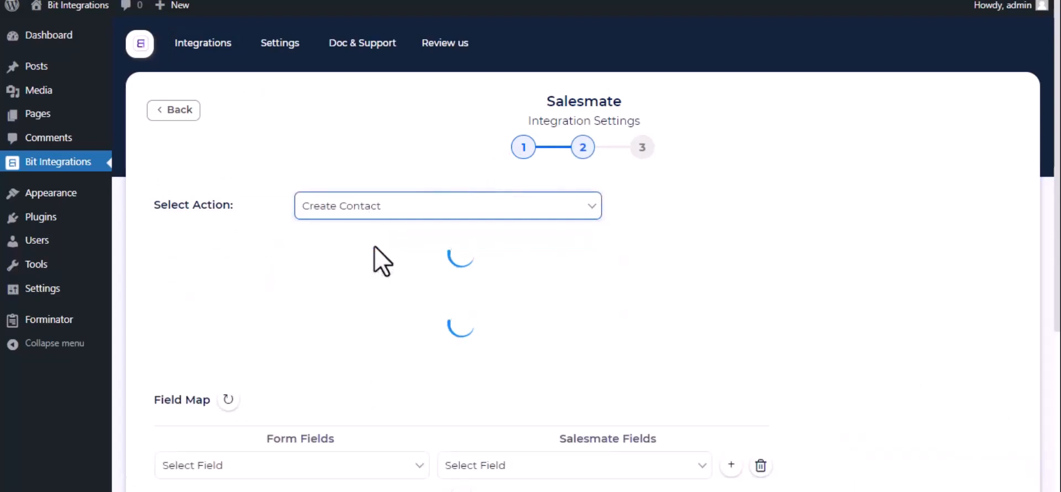
{"action": "left_click", "coordinate": [397, 245]}
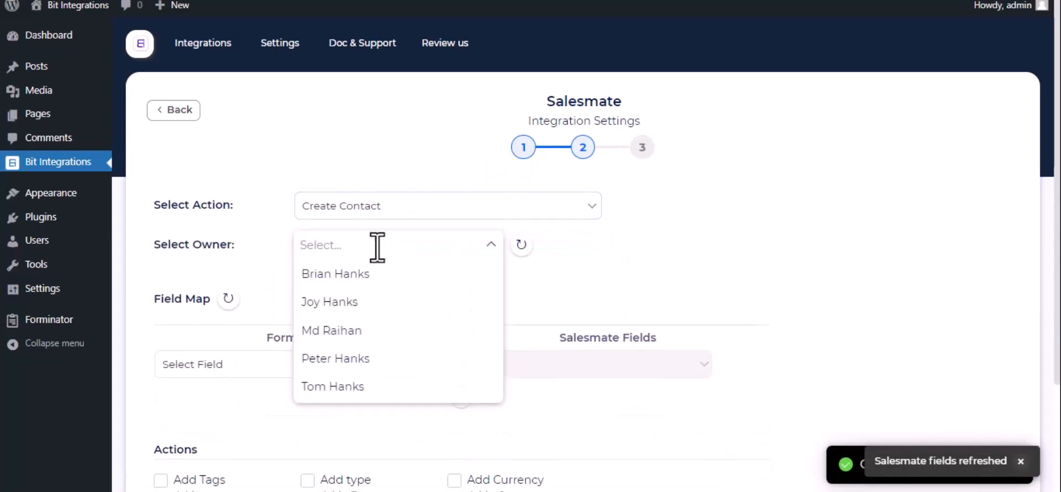
{"action": "left_click", "coordinate": [331, 330]}
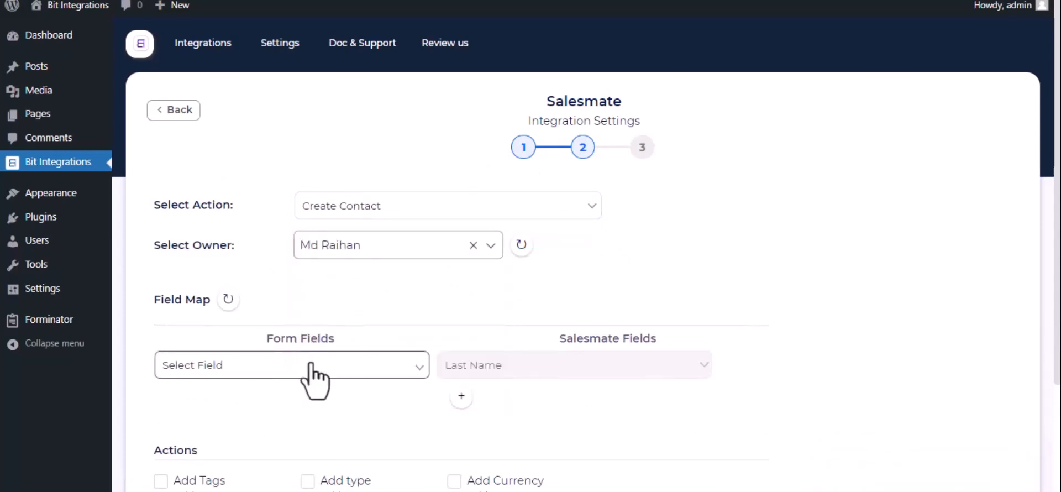
Map Name-1, Email-1, Phone-1 to Last Name, Email, Phone and save the integration
{"action": "left_click", "coordinate": [291, 365]}
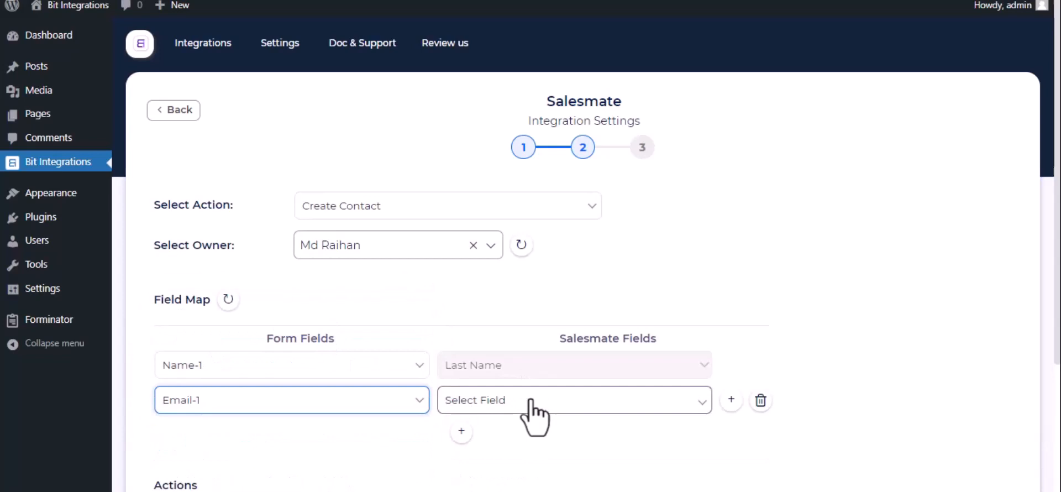
{"action": "left_click", "coordinate": [571, 400]}
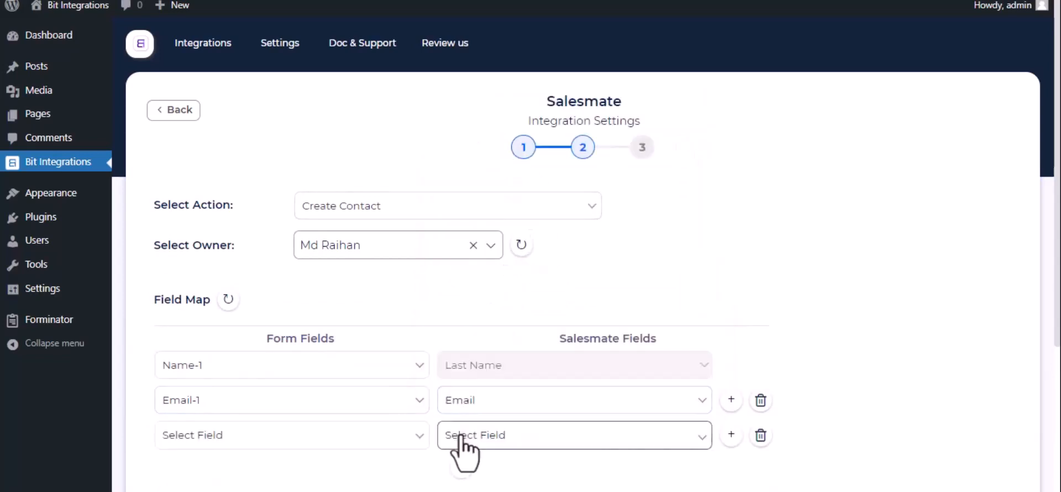
{"action": "left_click", "coordinate": [291, 435]}
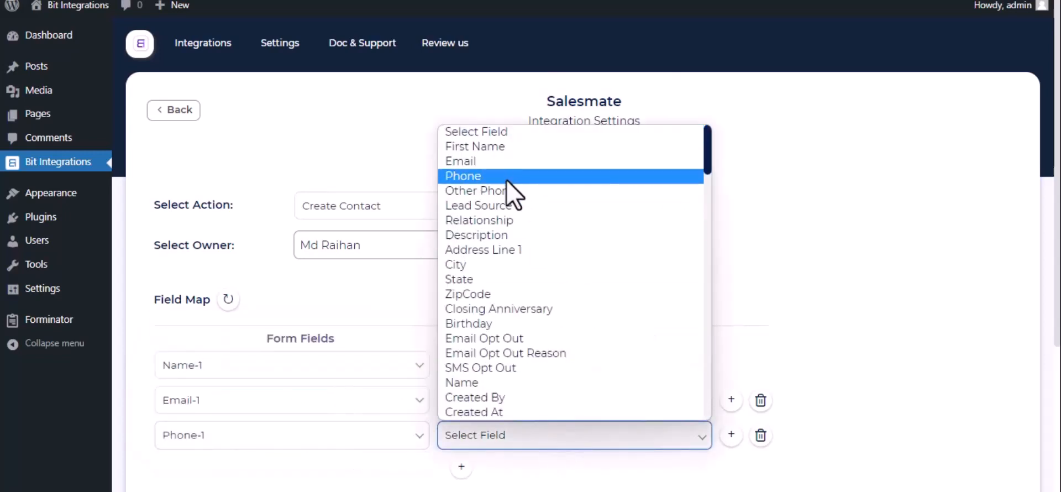
{"action": "left_click", "coordinate": [463, 176]}
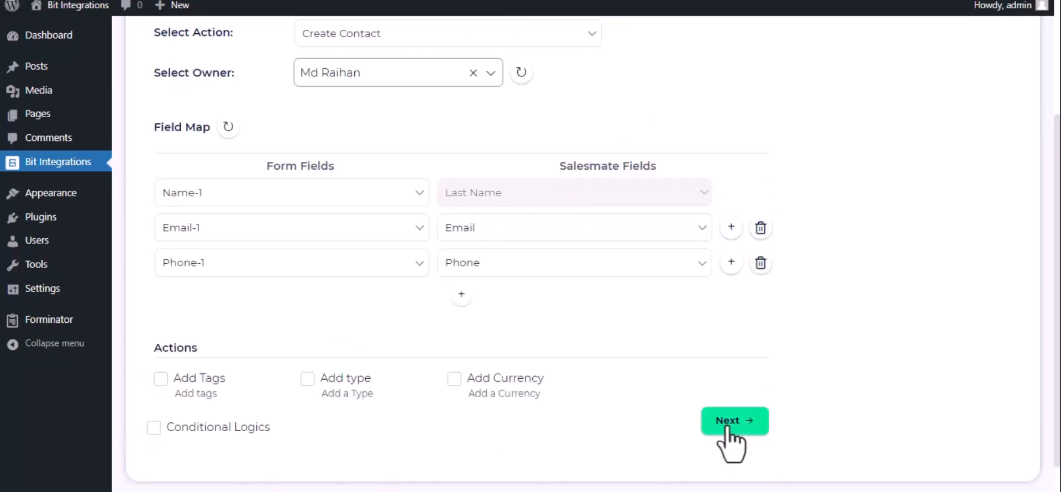
{"action": "left_click", "coordinate": [734, 420]}
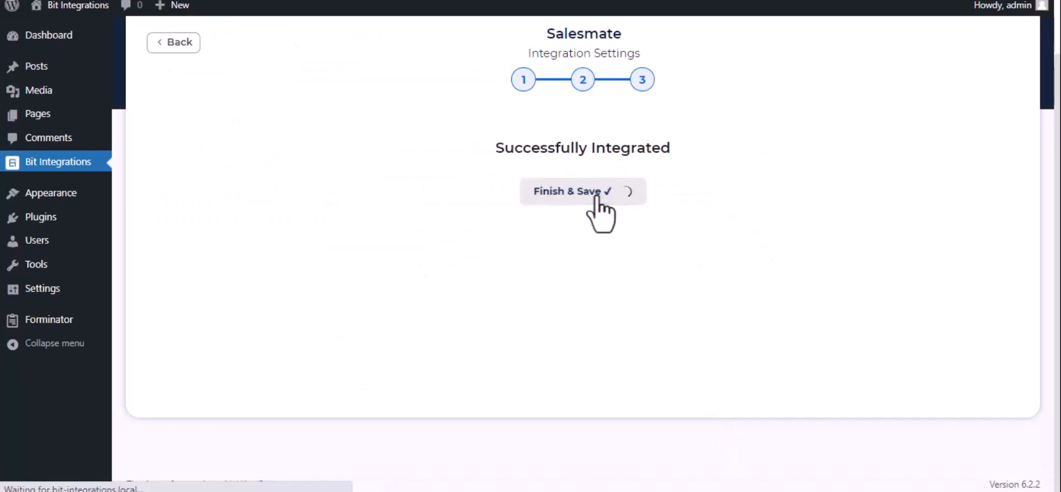
{"action": "left_click", "coordinate": [583, 191]}
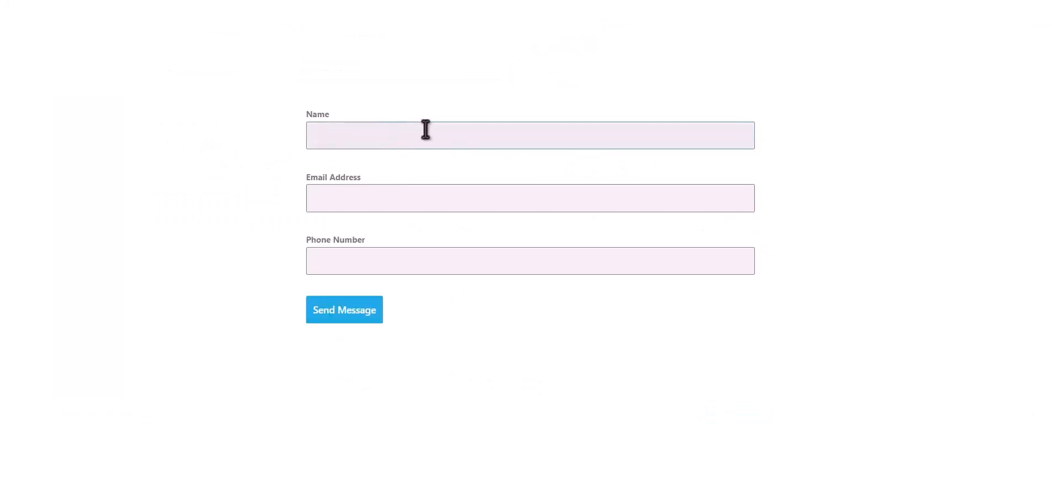
Submit the Tripetto form with name 'Bit Integrations', a bitapps support email and phone 44455566
{"action": "type", "text": "Bit"}
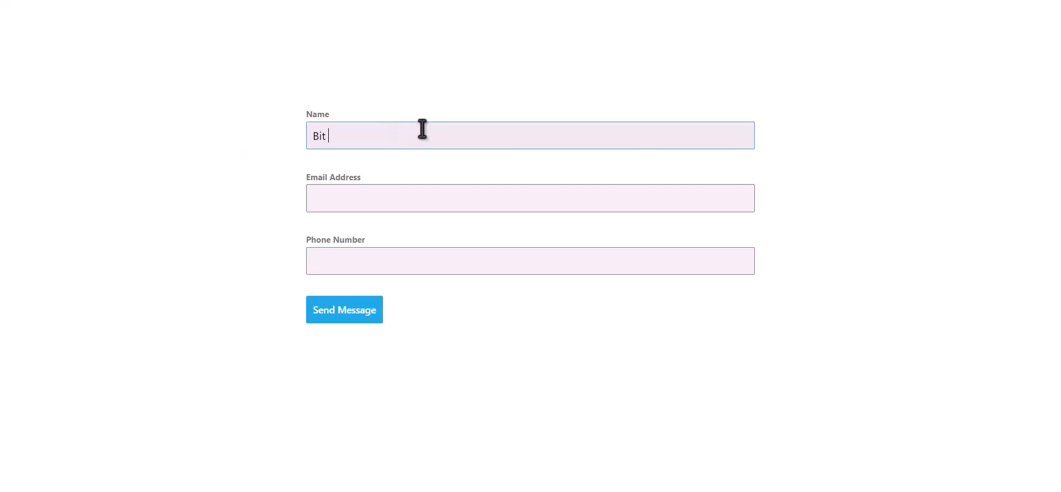
{"action": "type", "text": "Integration"}
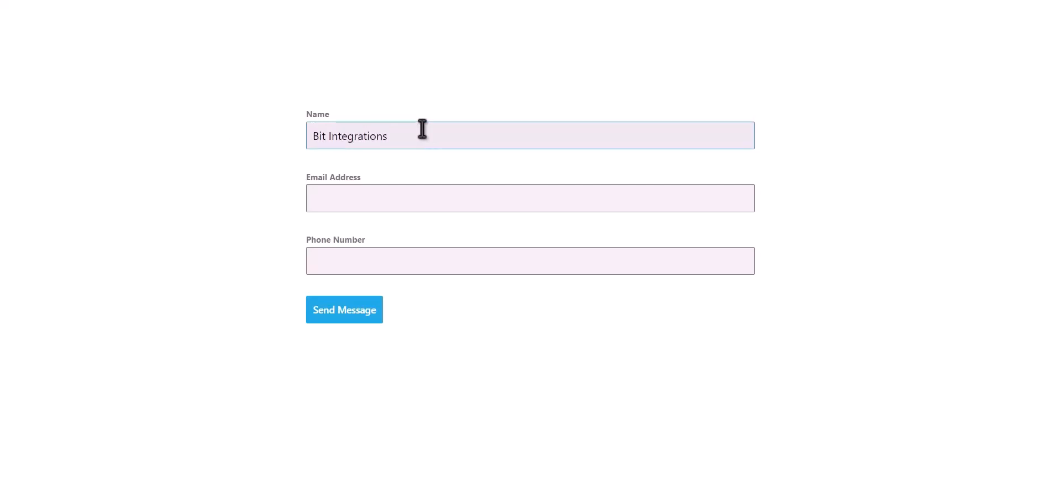
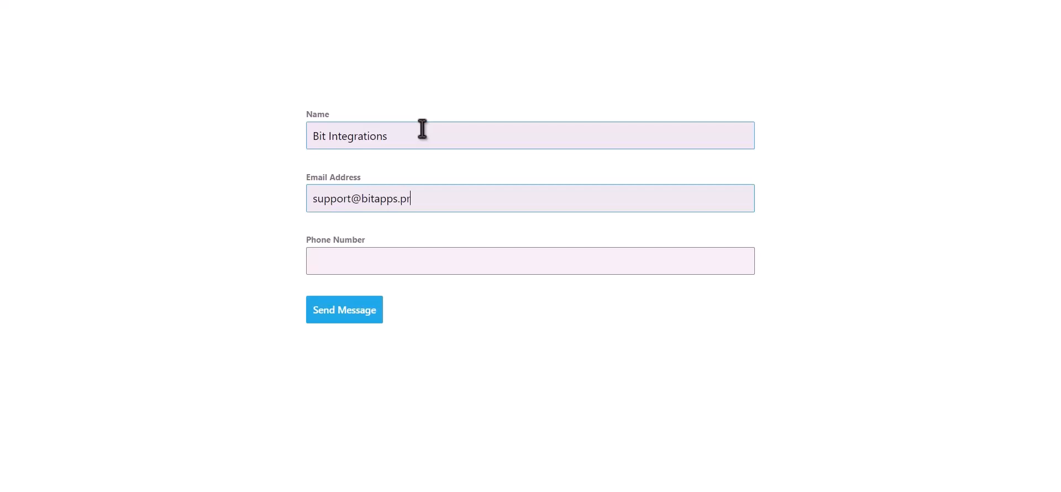
{"action": "type", "text": "4"}
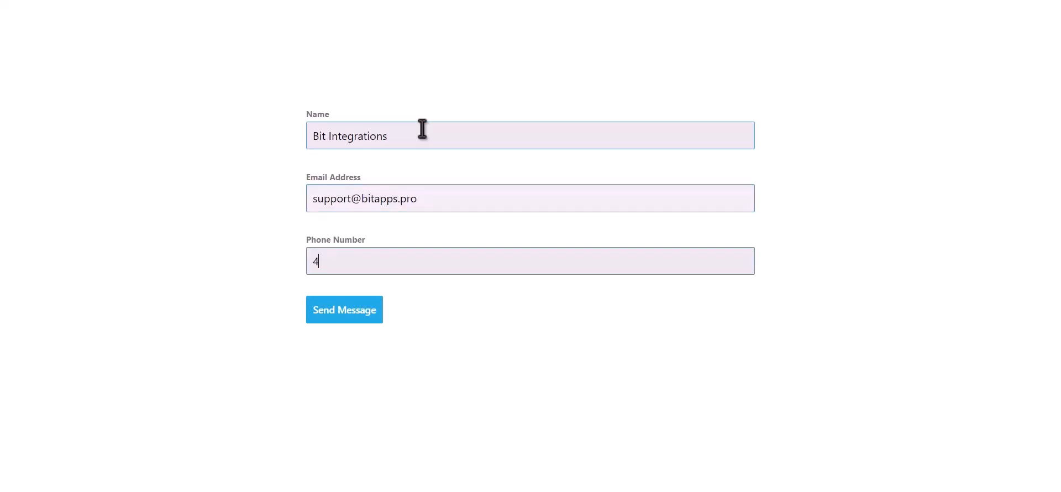
{"action": "type", "text": "44555666"}
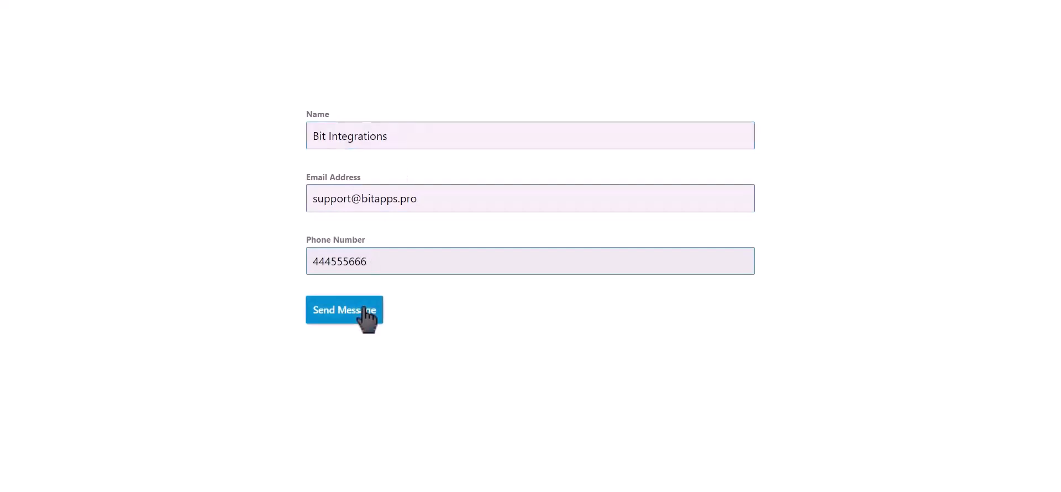
{"action": "left_click", "coordinate": [344, 309]}
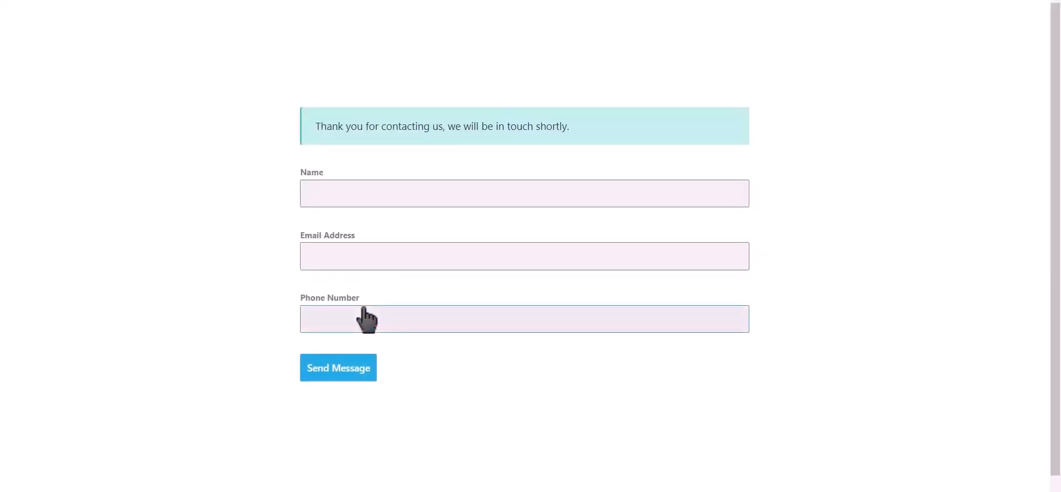